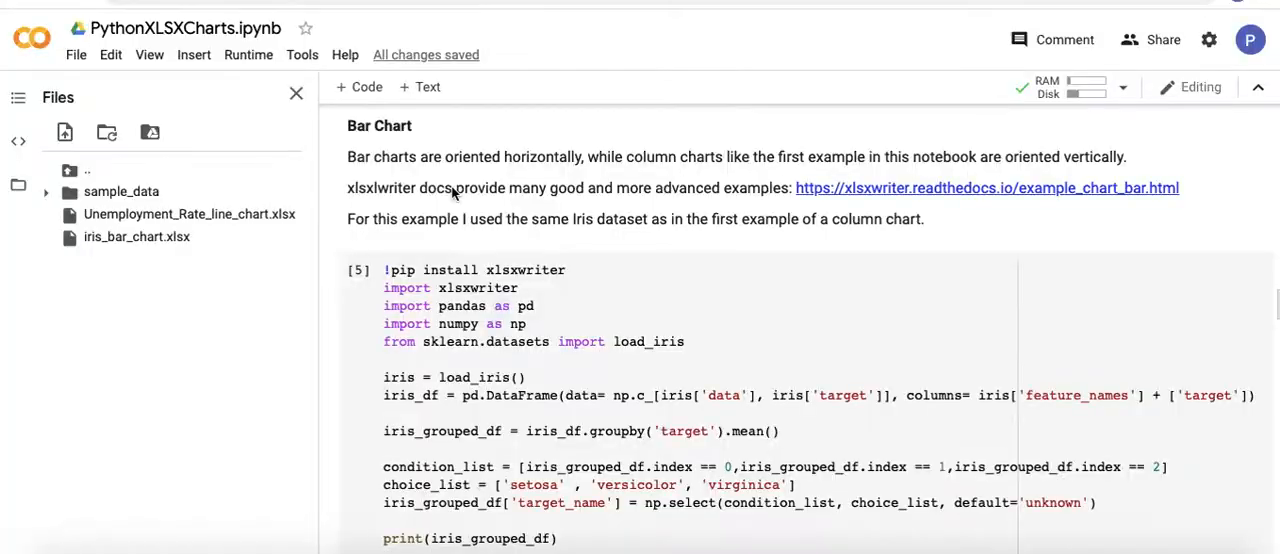
pyautogui.moveTo(544, 162)
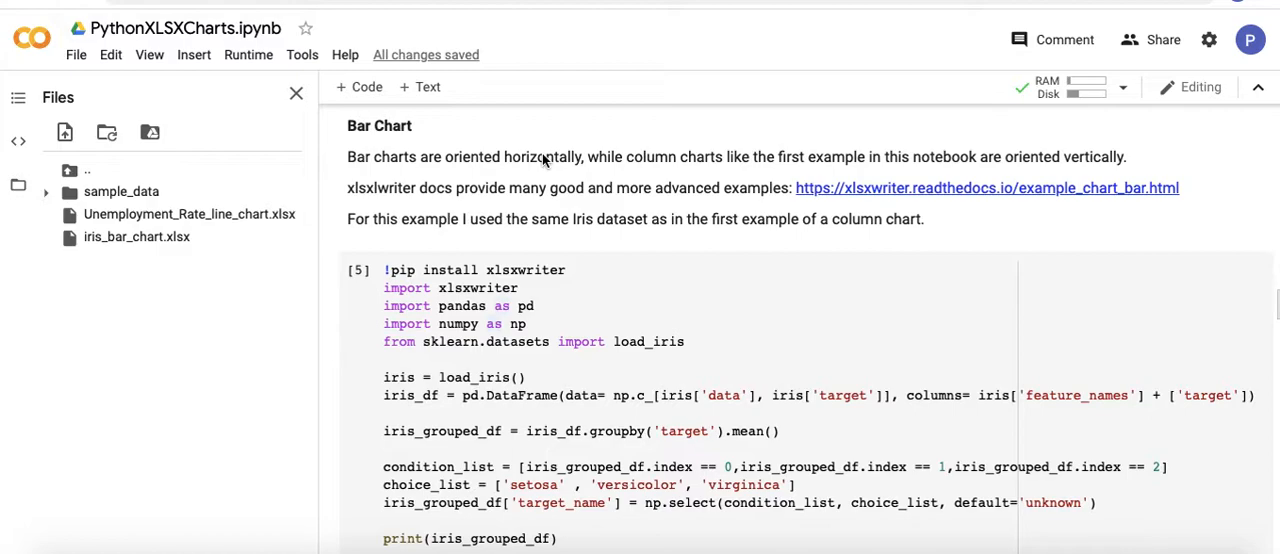
pyautogui.moveTo(556, 256)
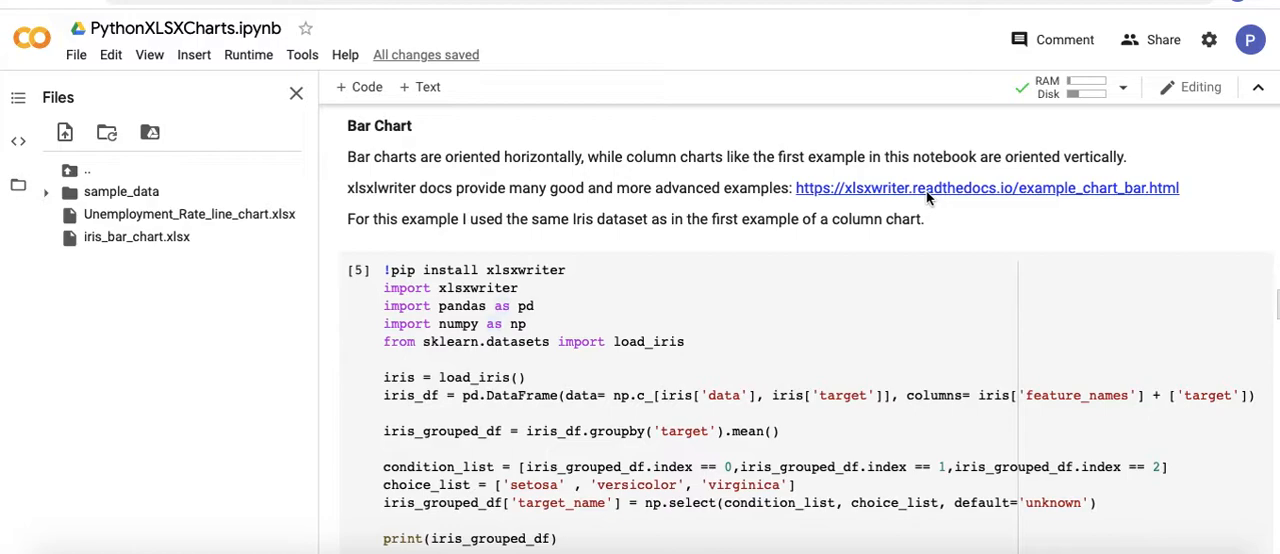
pyautogui.moveTo(1152, 204)
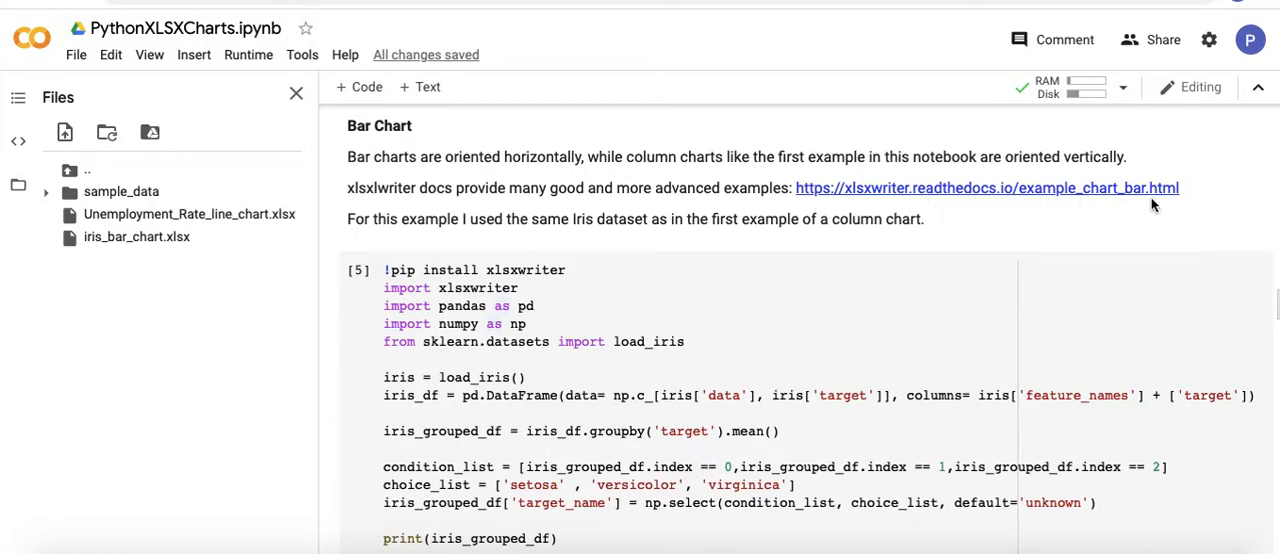
pyautogui.moveTo(1072, 266)
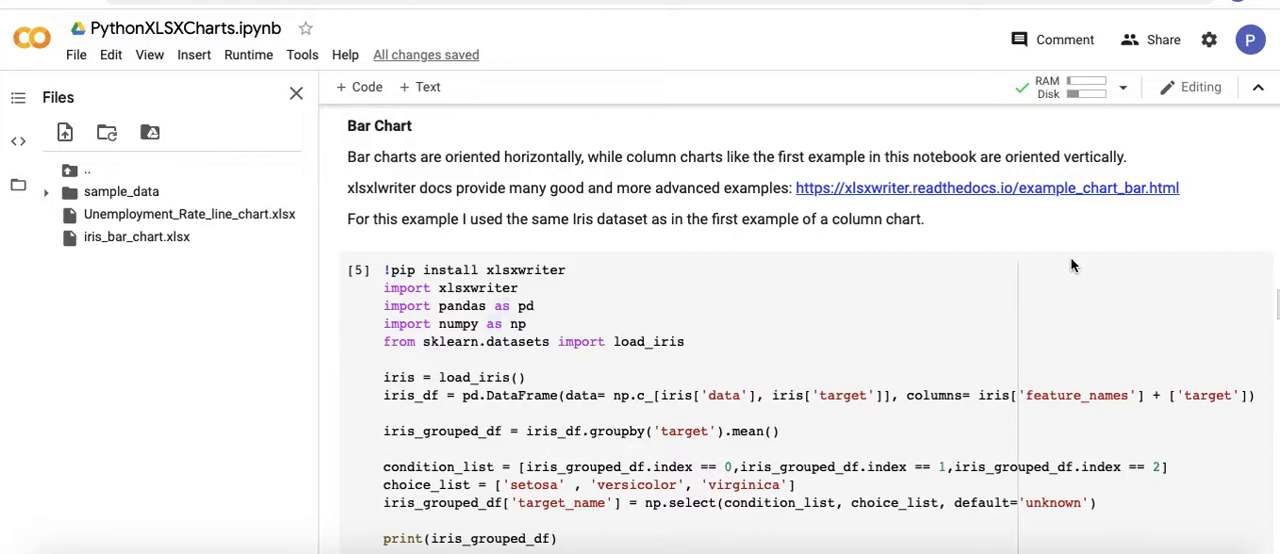
# Scroll through the xlsxwriter cell and its printed setosa/versicolor/virginica means table output
pyautogui.scroll(-3)
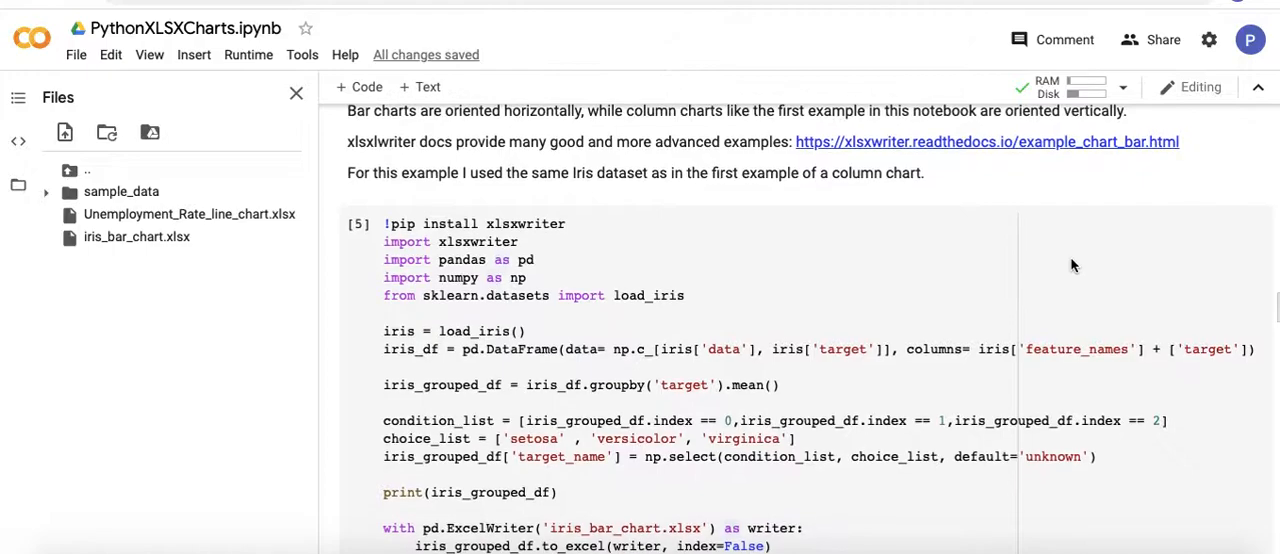
pyautogui.moveTo(480, 242)
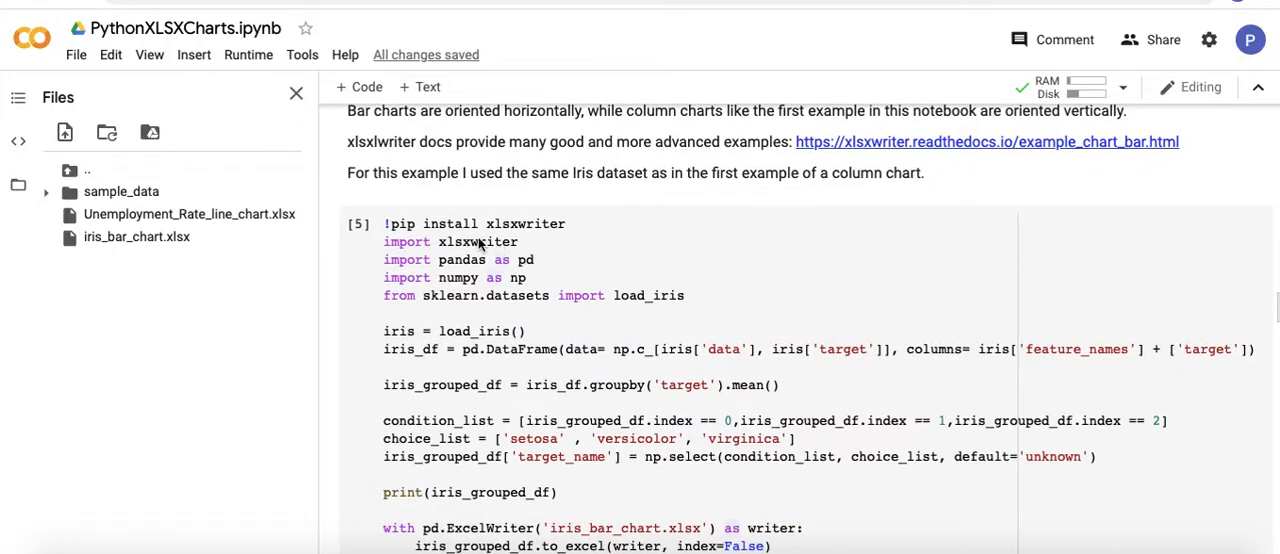
pyautogui.moveTo(494, 228)
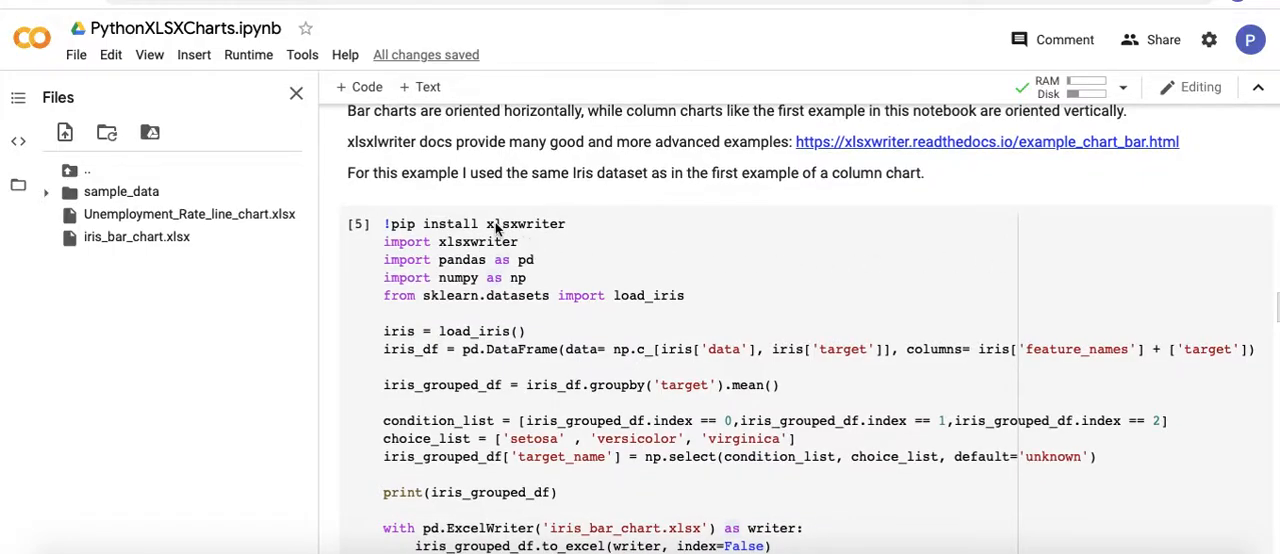
pyautogui.moveTo(548, 240)
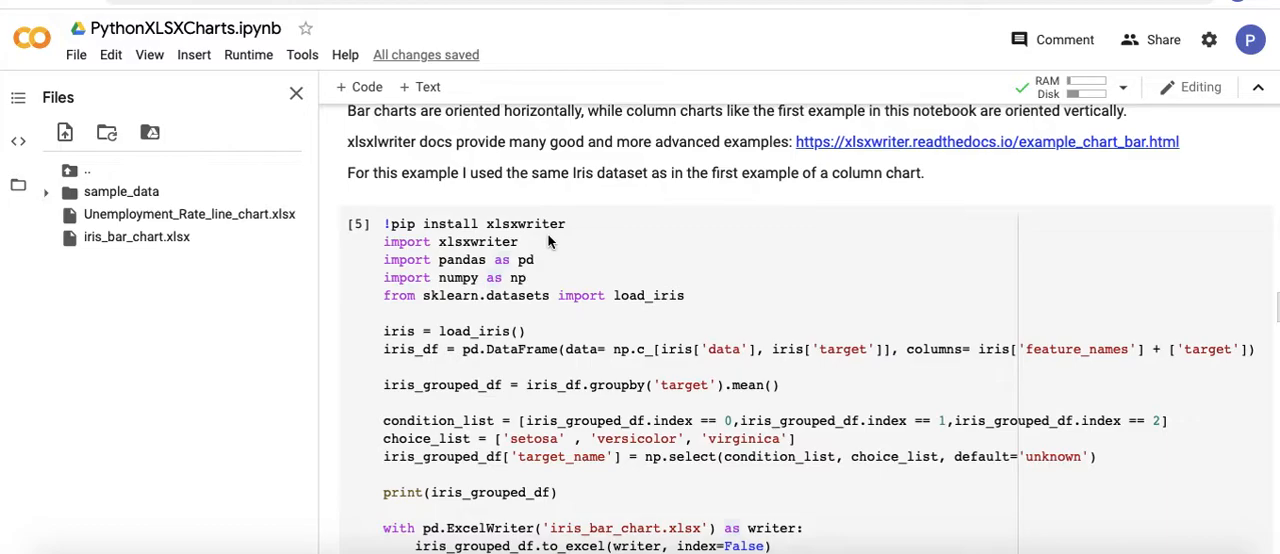
pyautogui.scroll(-3)
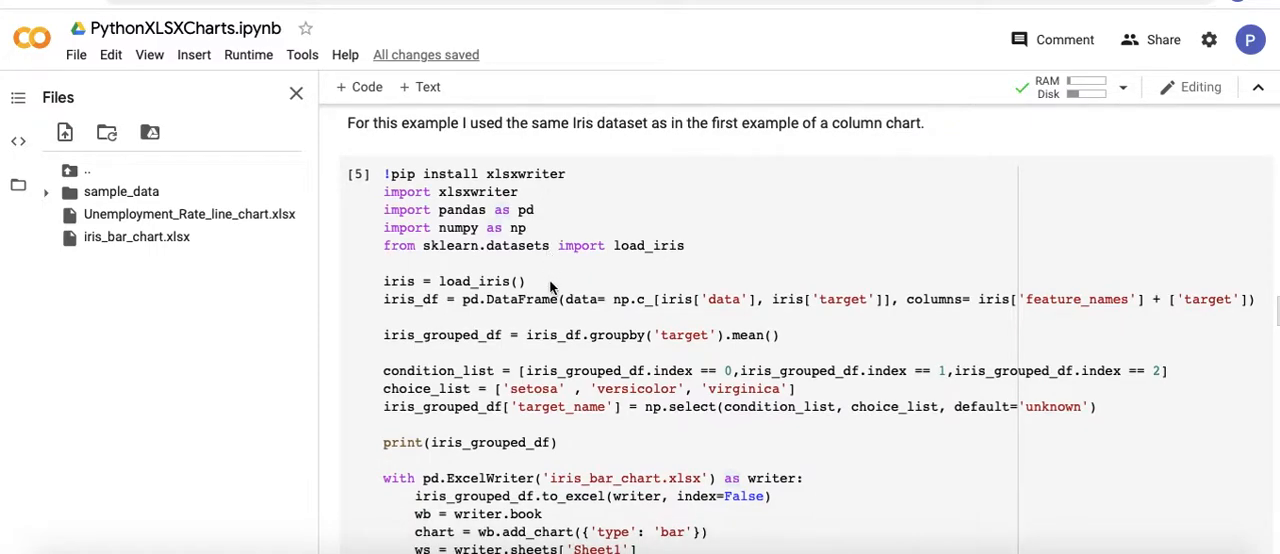
pyautogui.moveTo(516, 308)
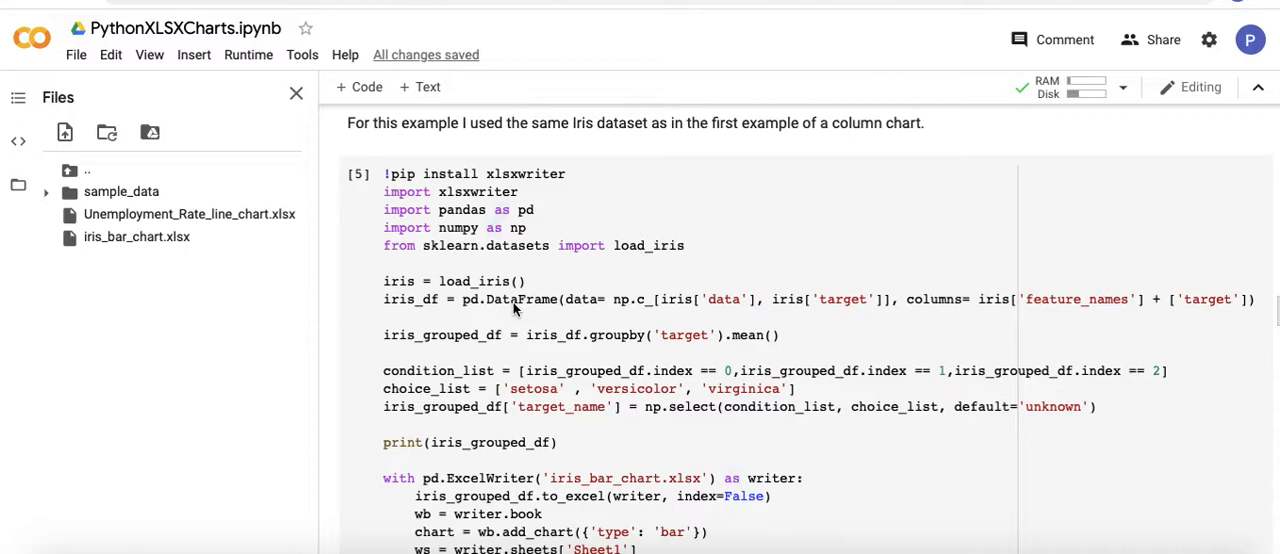
pyautogui.scroll(-3)
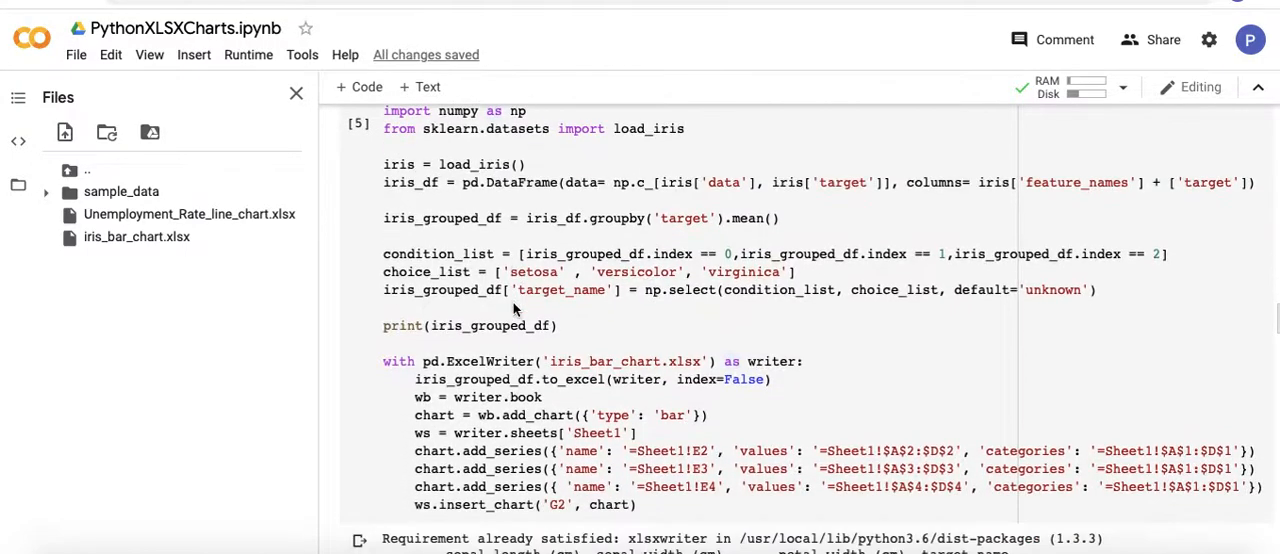
pyautogui.scroll(-3)
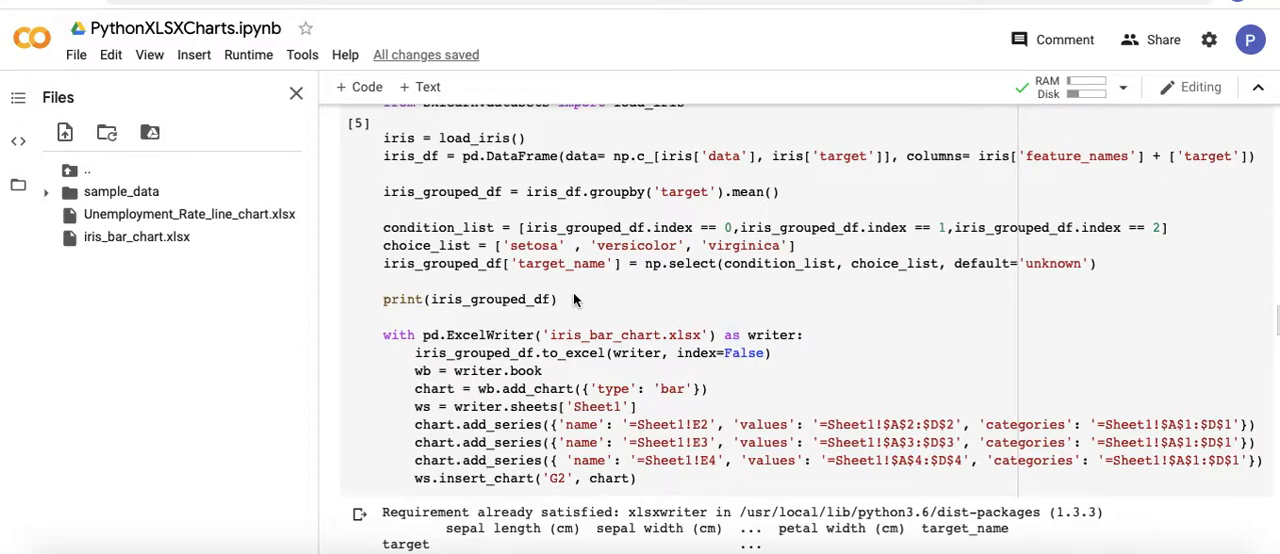
pyautogui.scroll(-3)
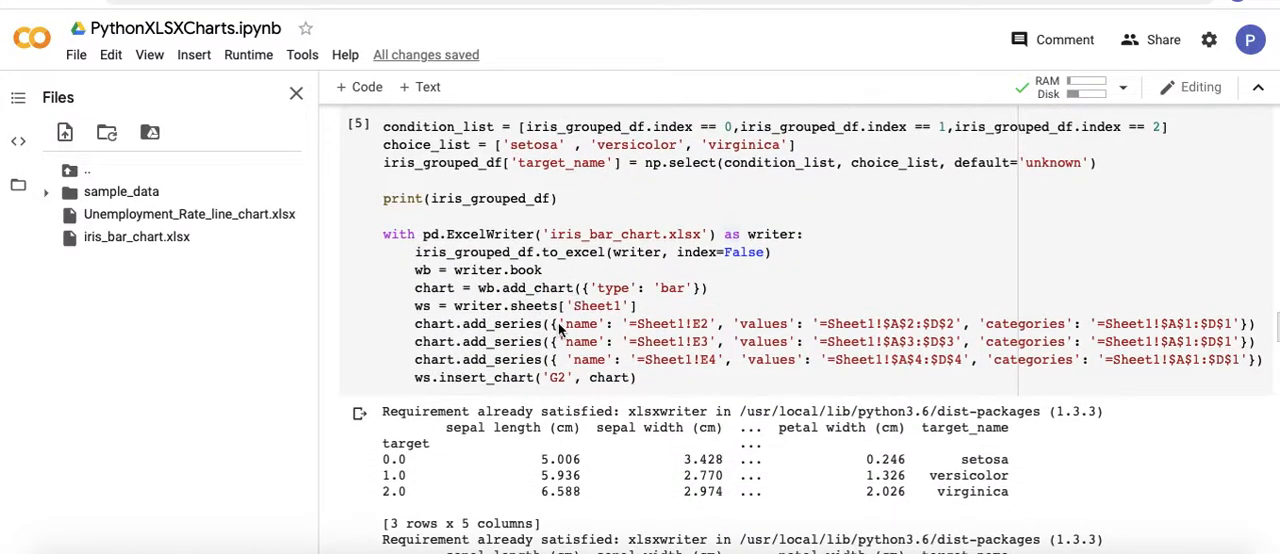
pyautogui.moveTo(810, 470)
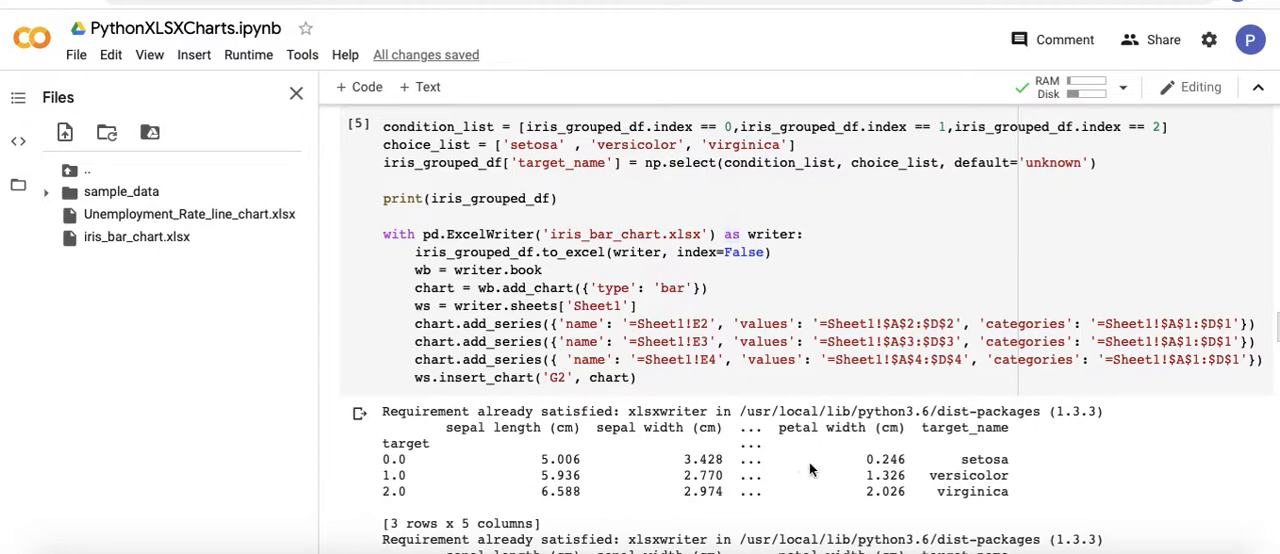
pyautogui.moveTo(540, 462)
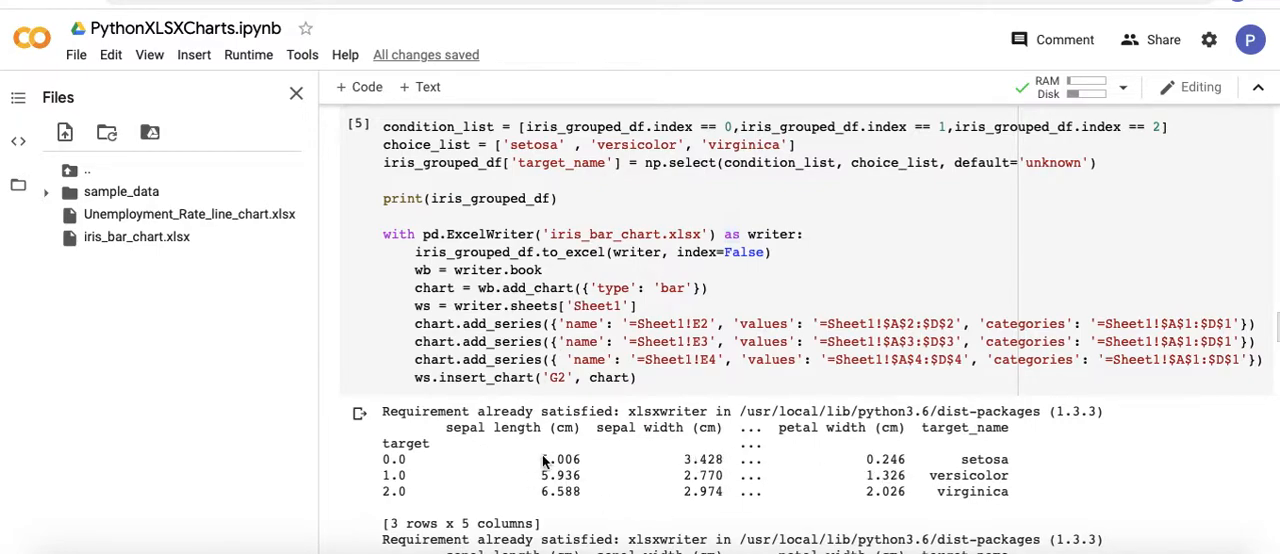
pyautogui.moveTo(740, 490)
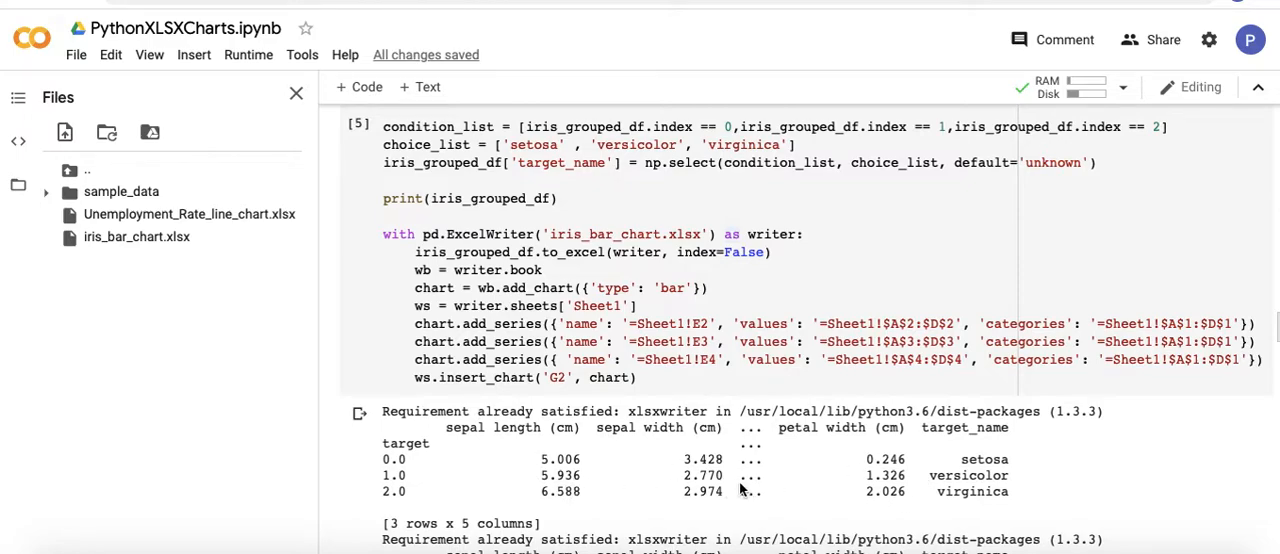
pyautogui.moveTo(430, 450)
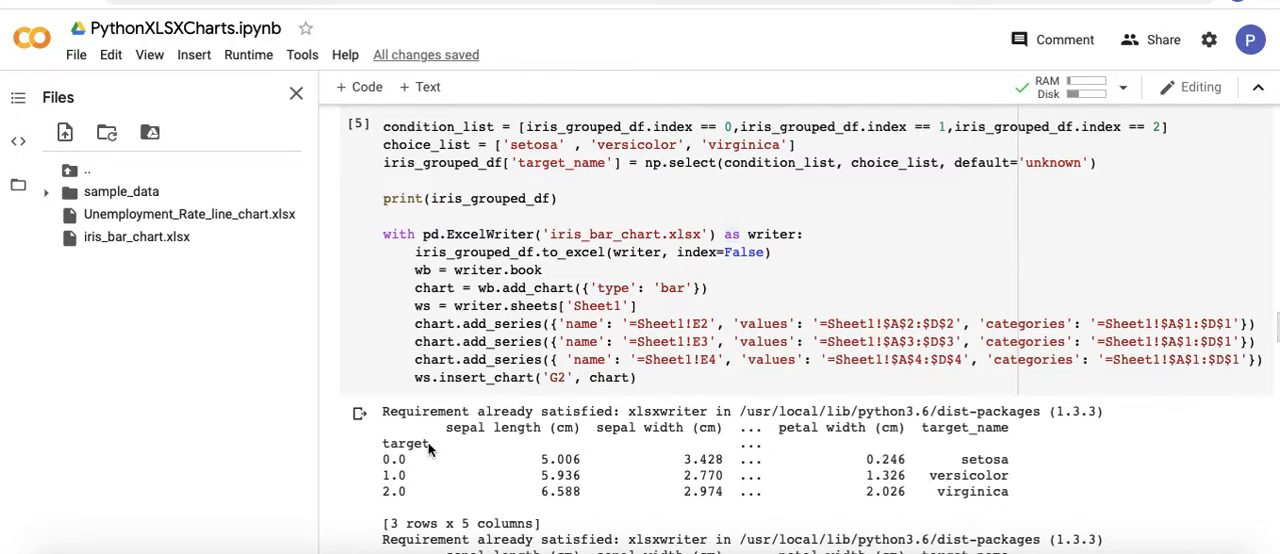
pyautogui.moveTo(680, 384)
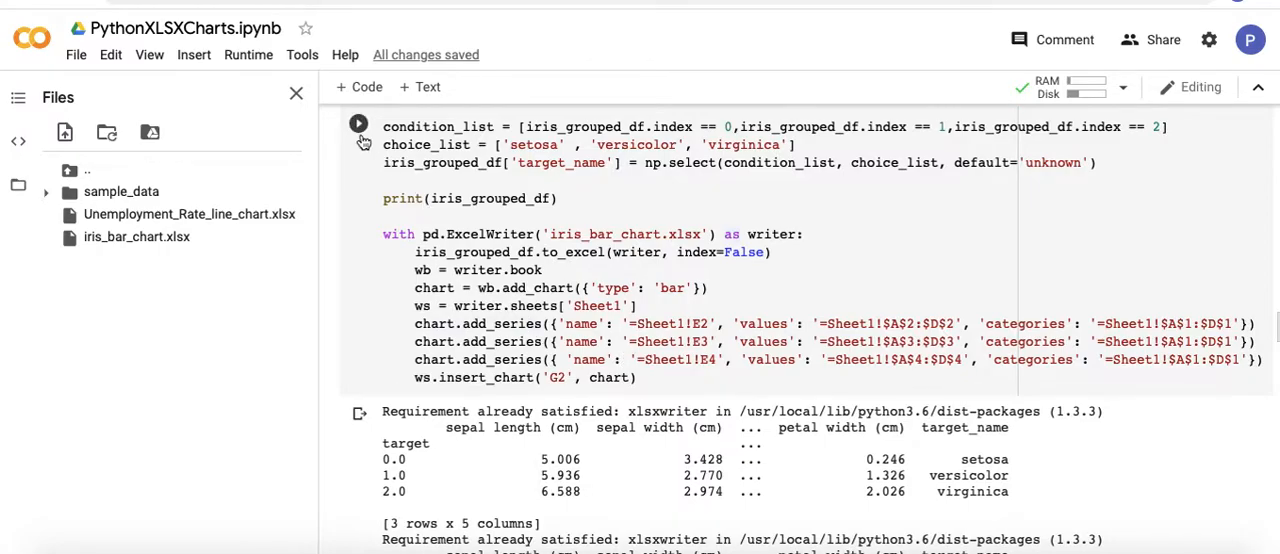
pyautogui.scroll(3)
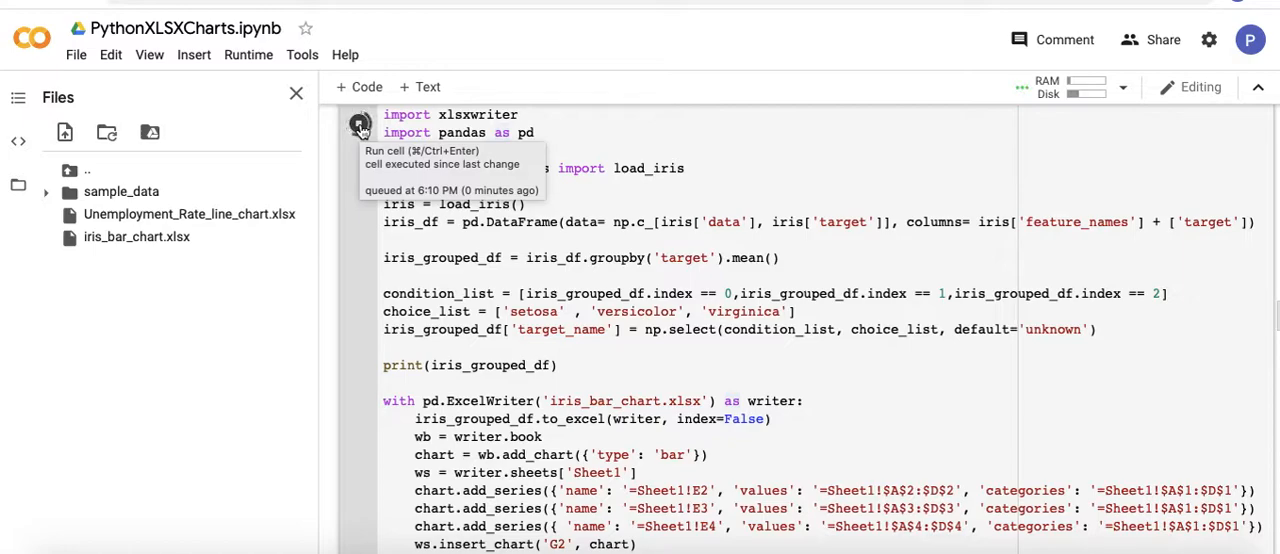
# Download iris_bar_chart.xlsx from the Files pane and save it for opening in LibreOffice Calc
pyautogui.click(360, 128)
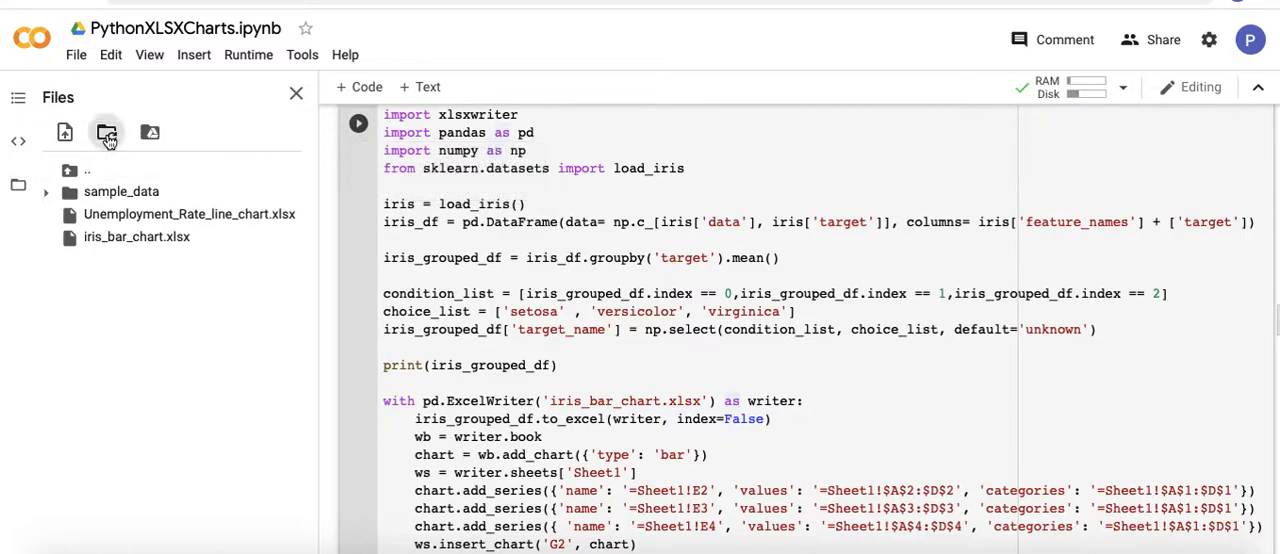
pyautogui.click(136, 236)
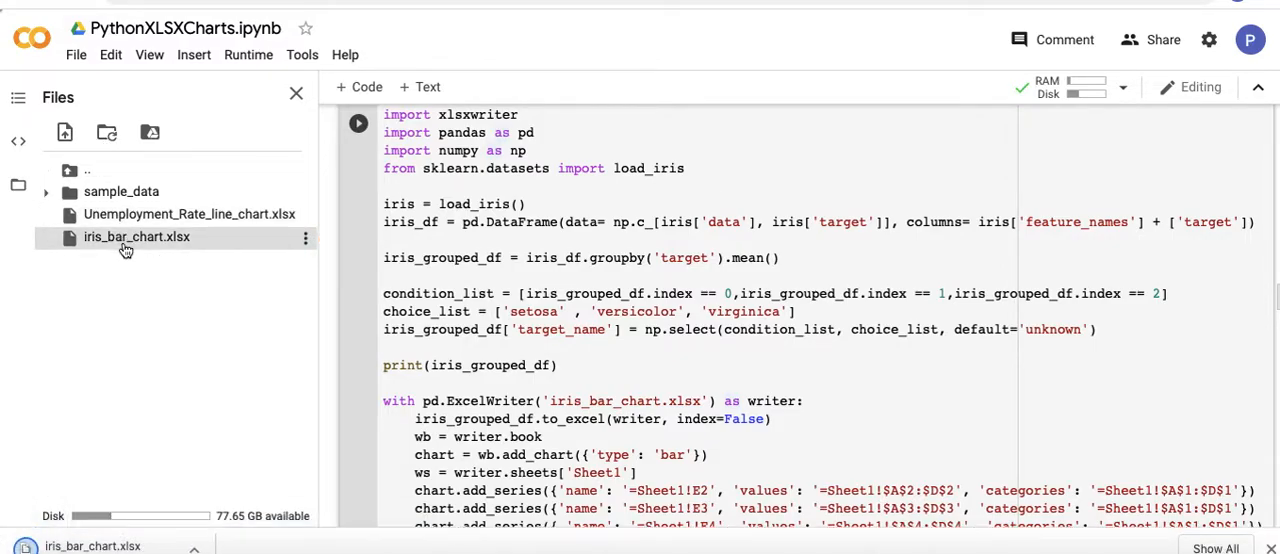
pyautogui.press('ctrl+s')
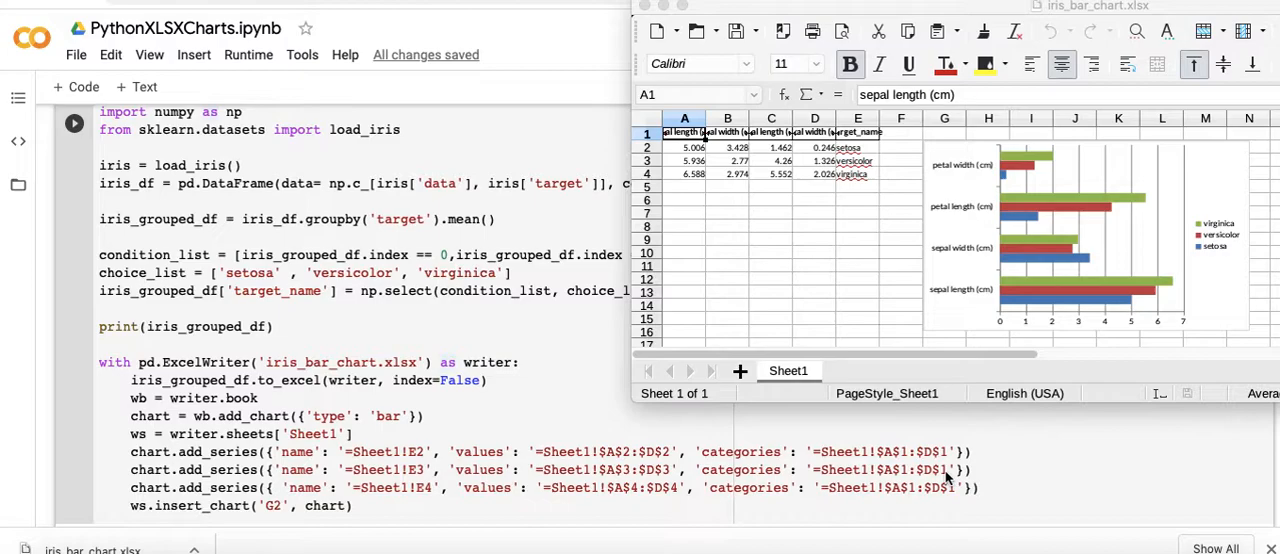
pyautogui.moveTo(892, 500)
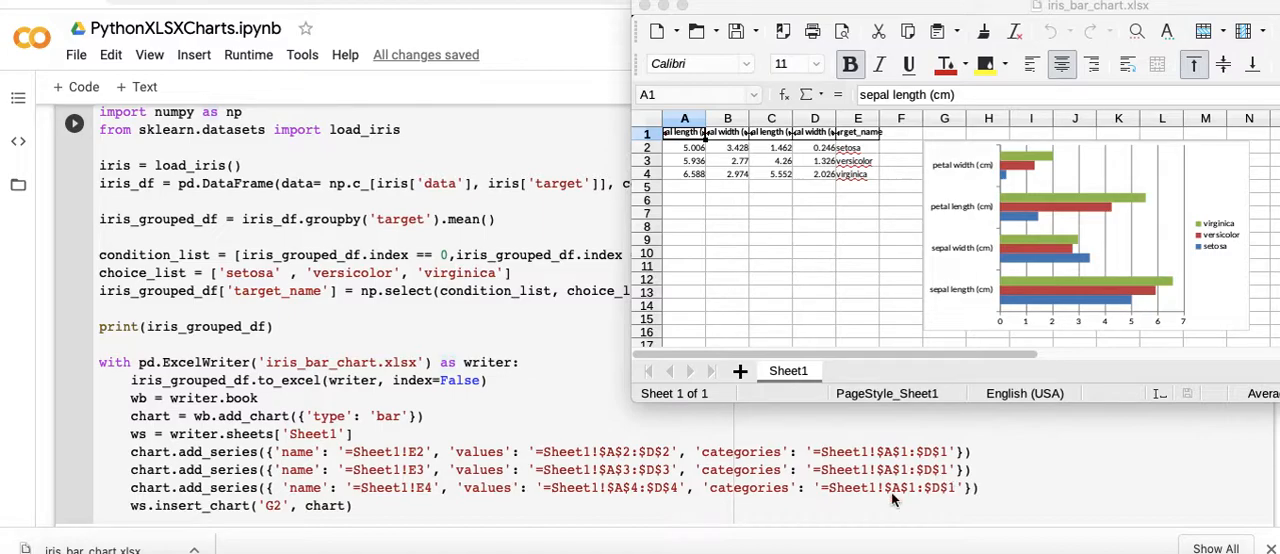
pyautogui.moveTo(392, 462)
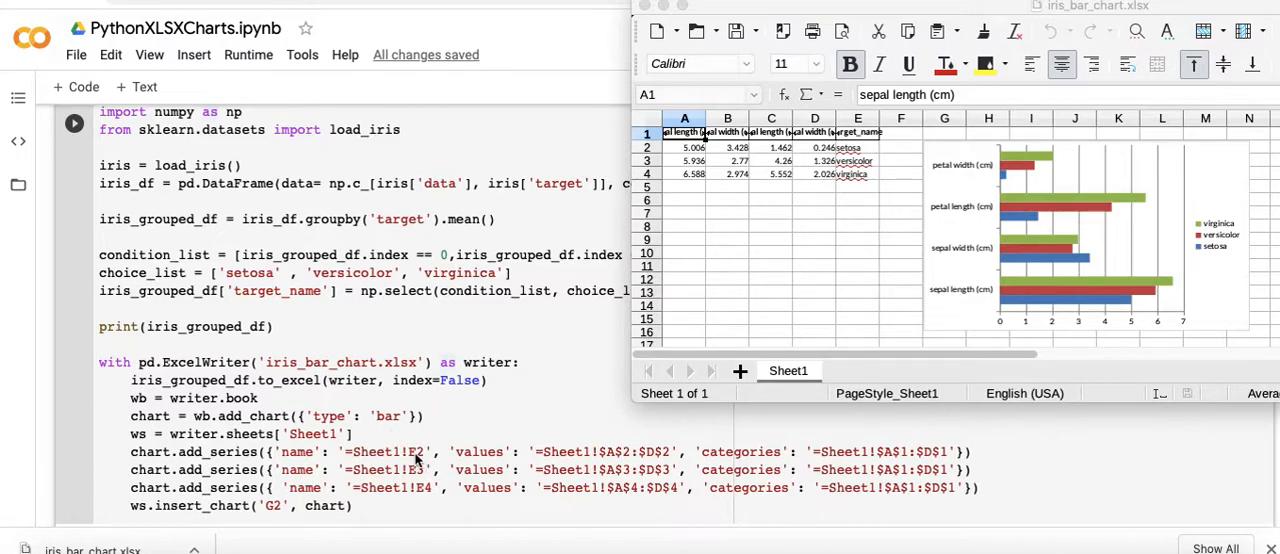
pyautogui.moveTo(858, 164)
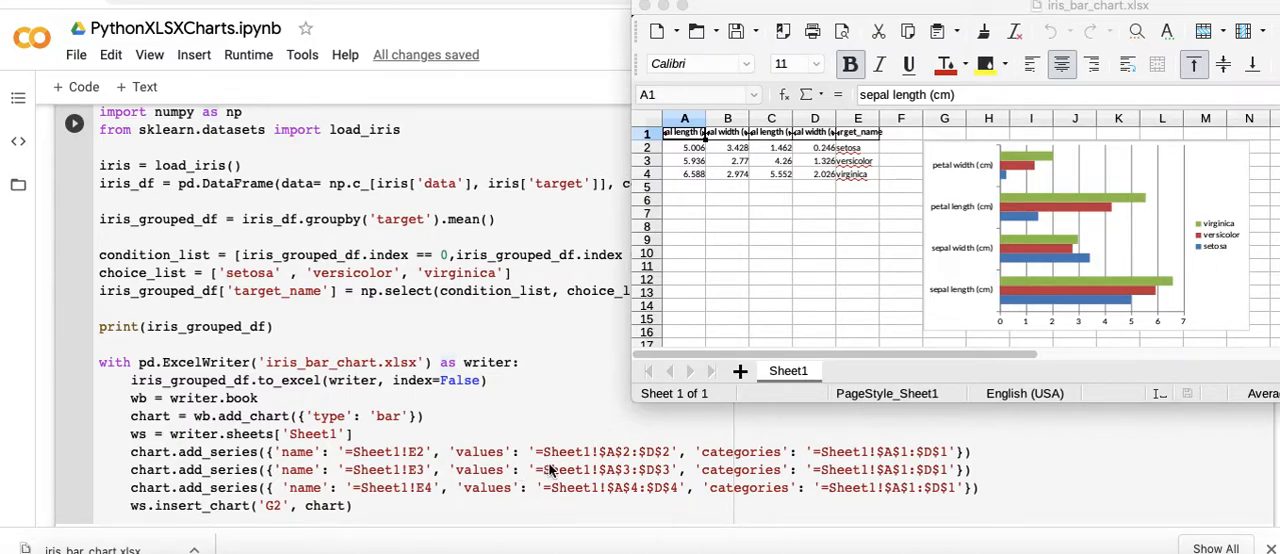
pyautogui.moveTo(756, 188)
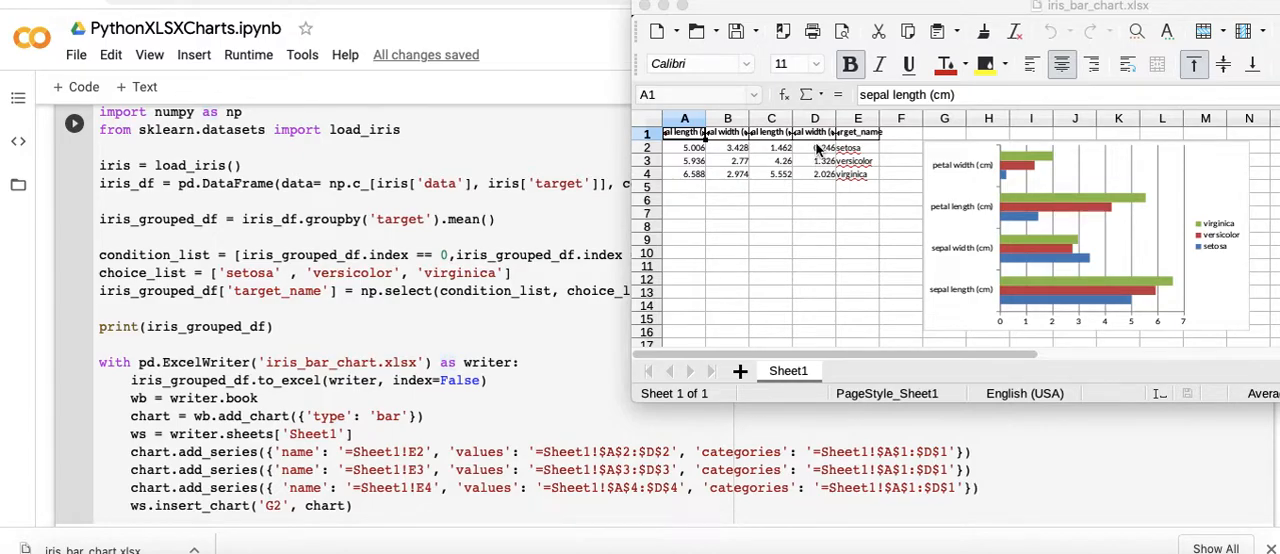
pyautogui.moveTo(678, 152)
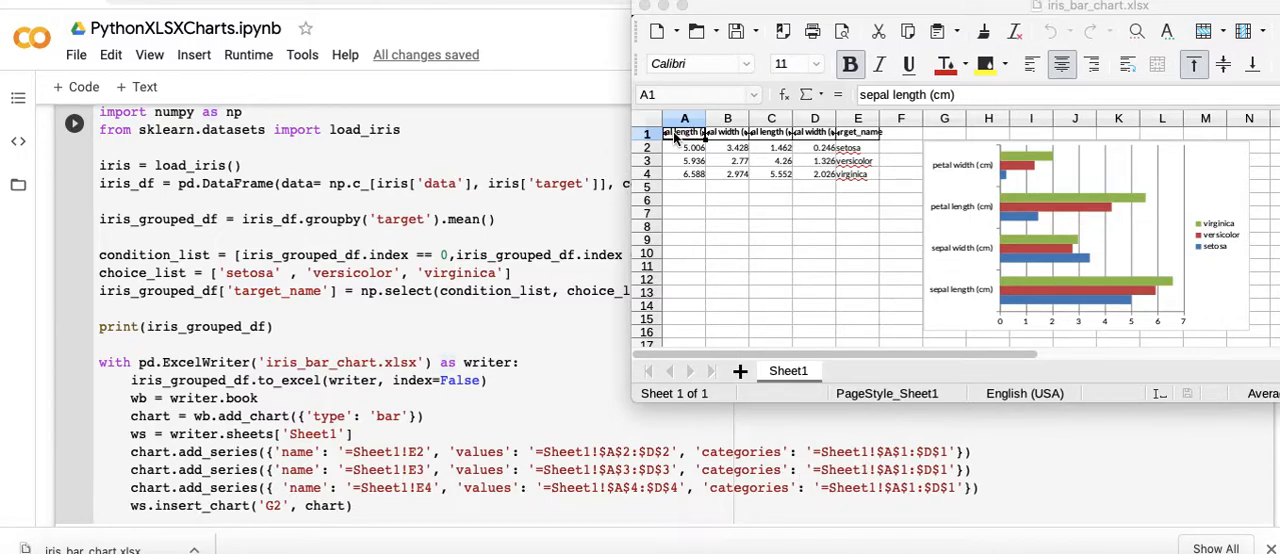
pyautogui.moveTo(968, 158)
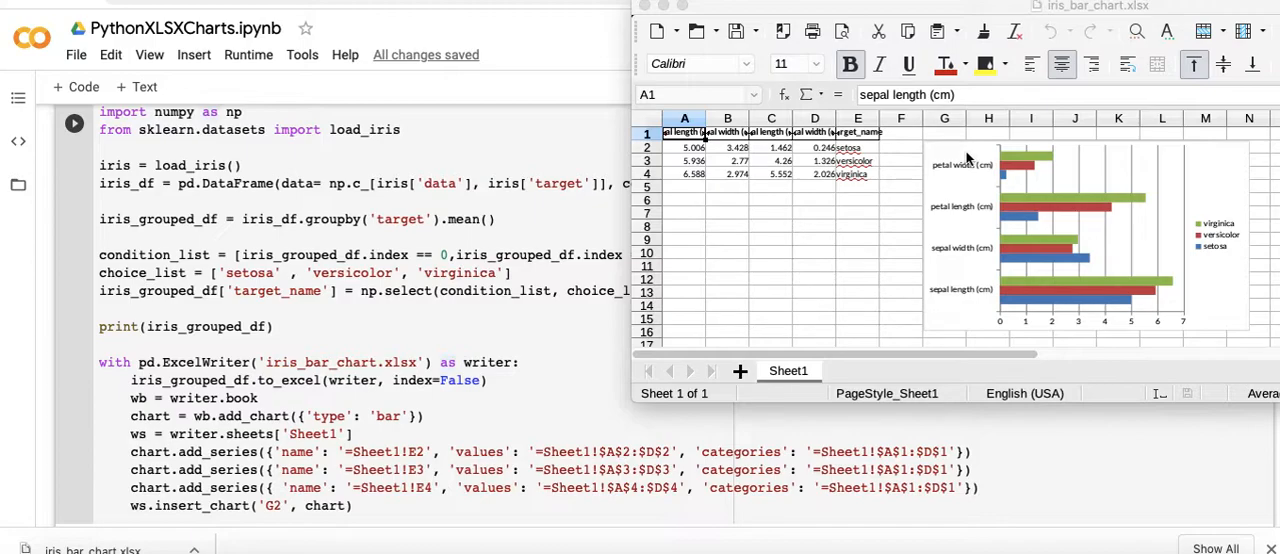
pyautogui.moveTo(724, 364)
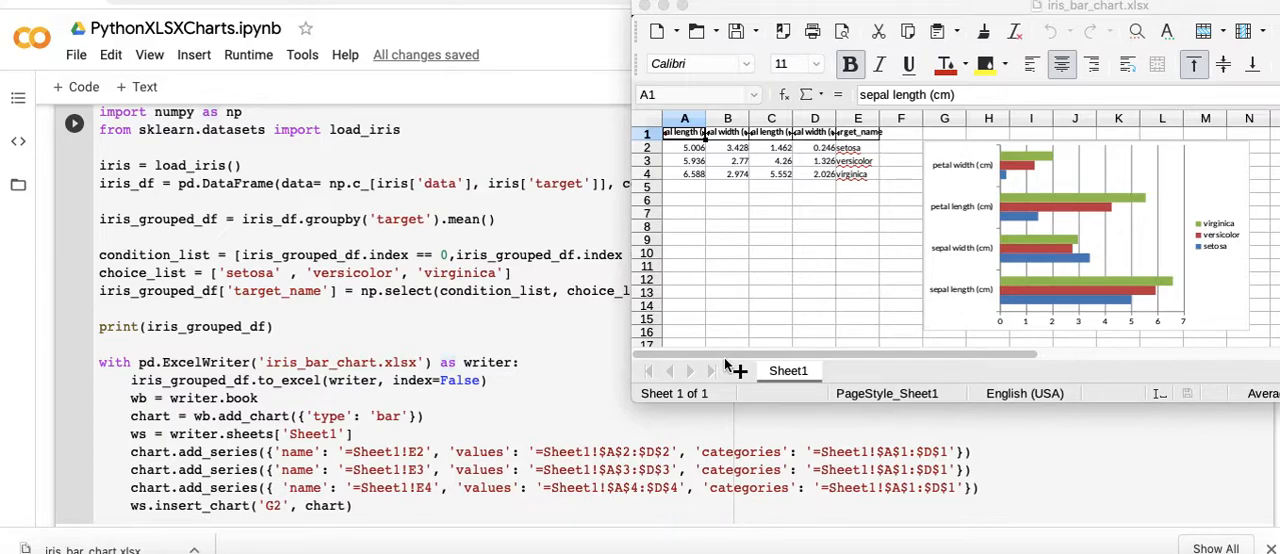
pyautogui.moveTo(410, 390)
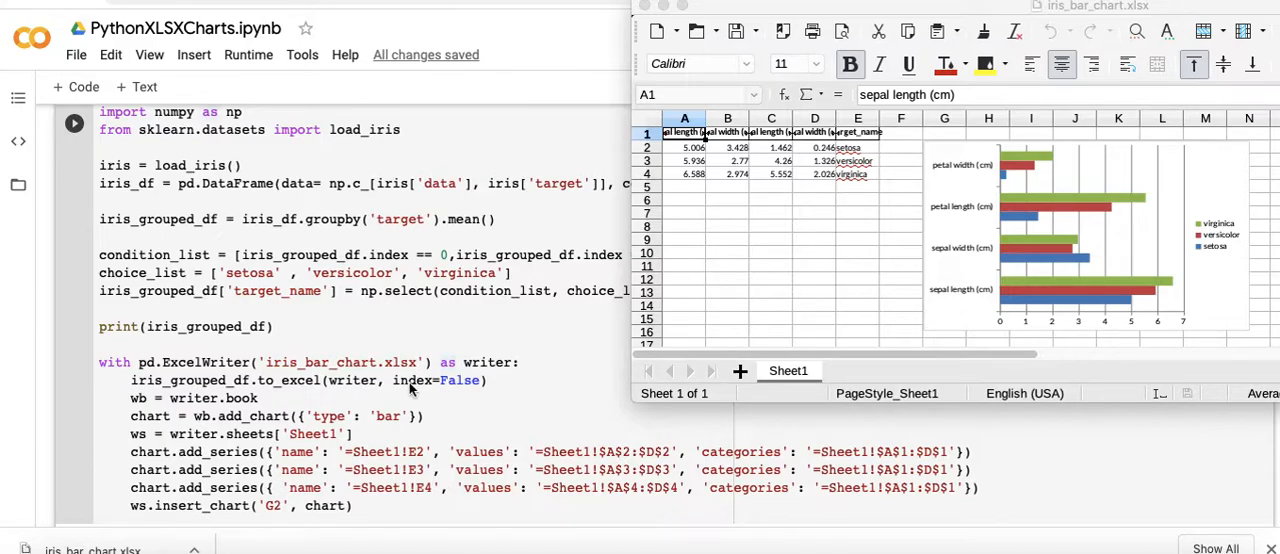
pyautogui.moveTo(220, 420)
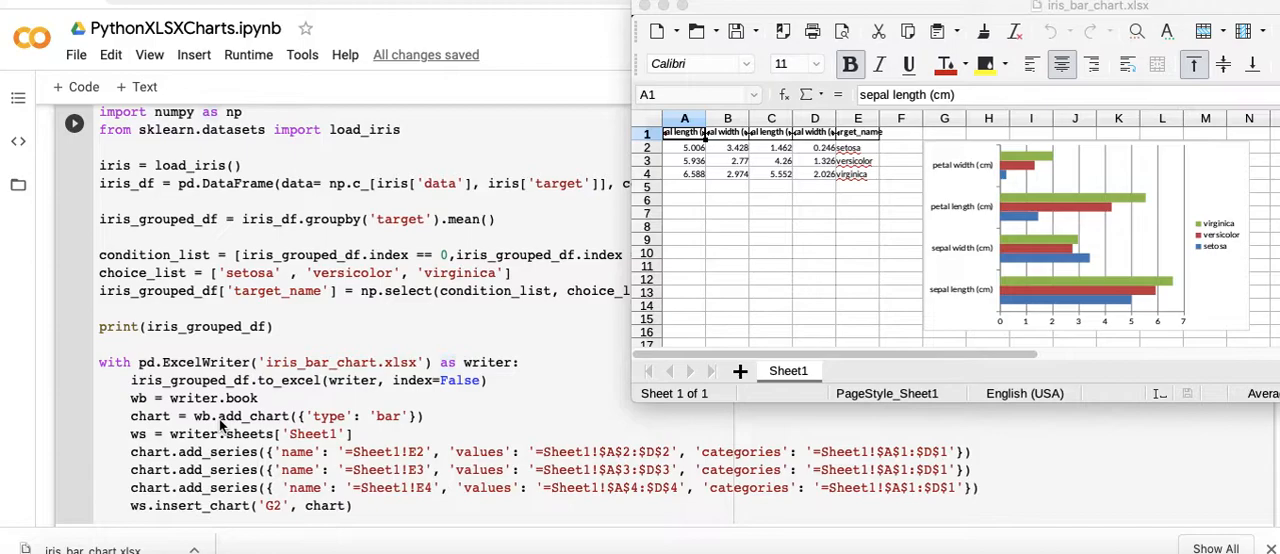
pyautogui.moveTo(304, 424)
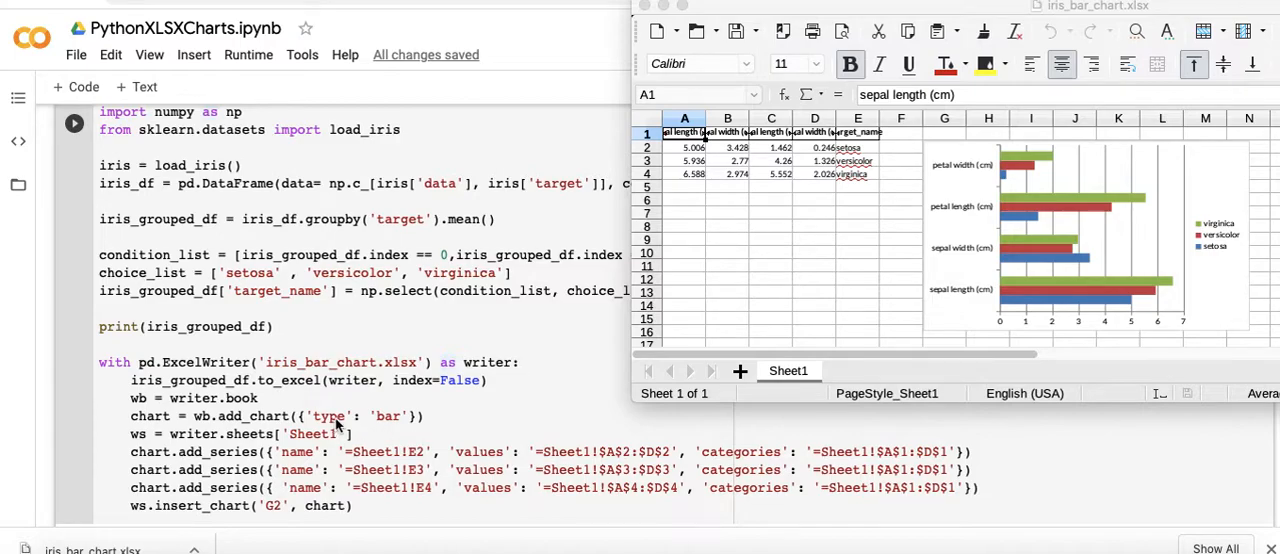
pyautogui.moveTo(398, 420)
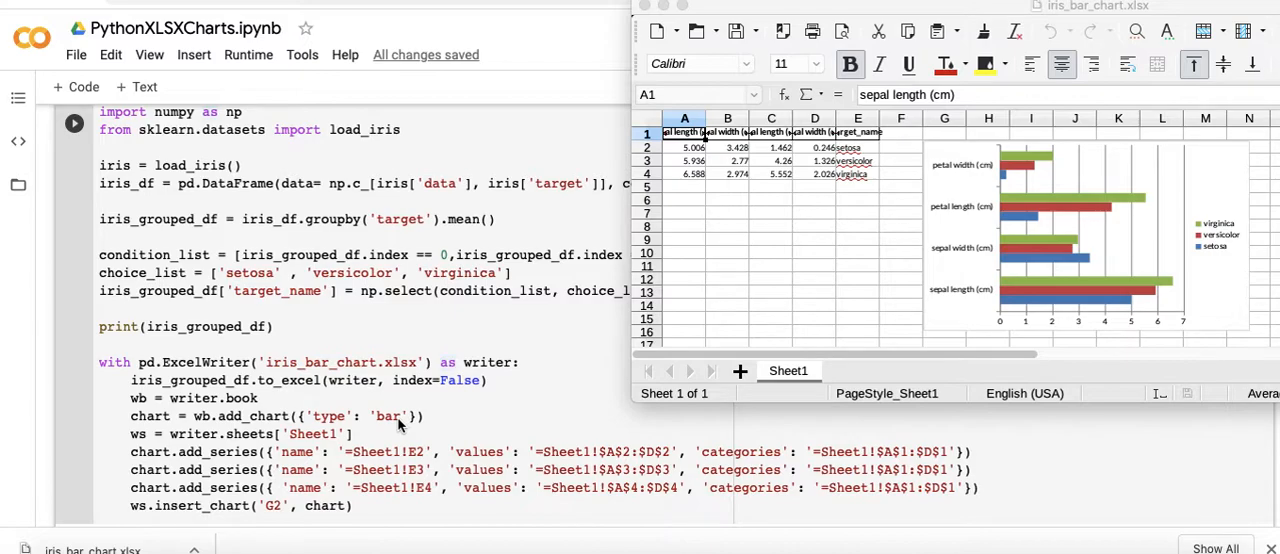
pyautogui.click(74, 124)
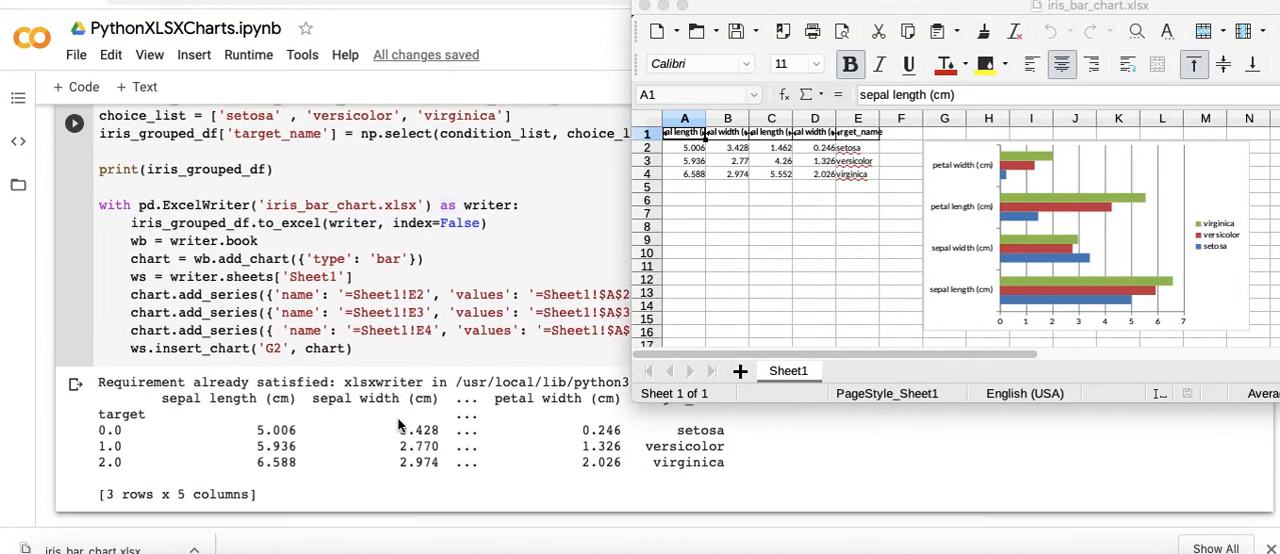
pyautogui.scroll(-3)
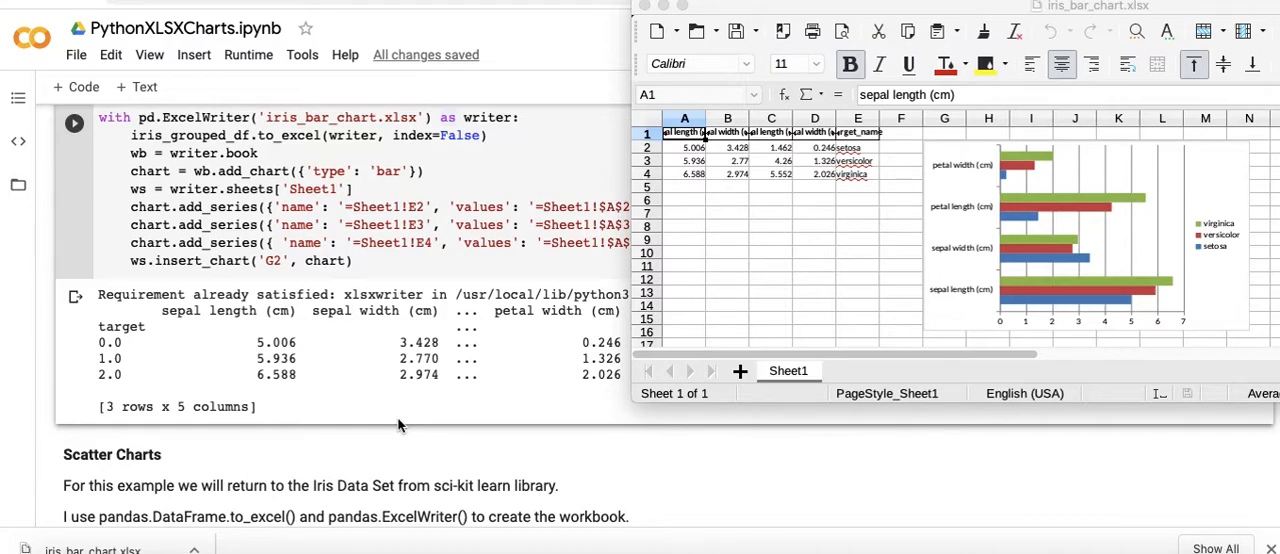